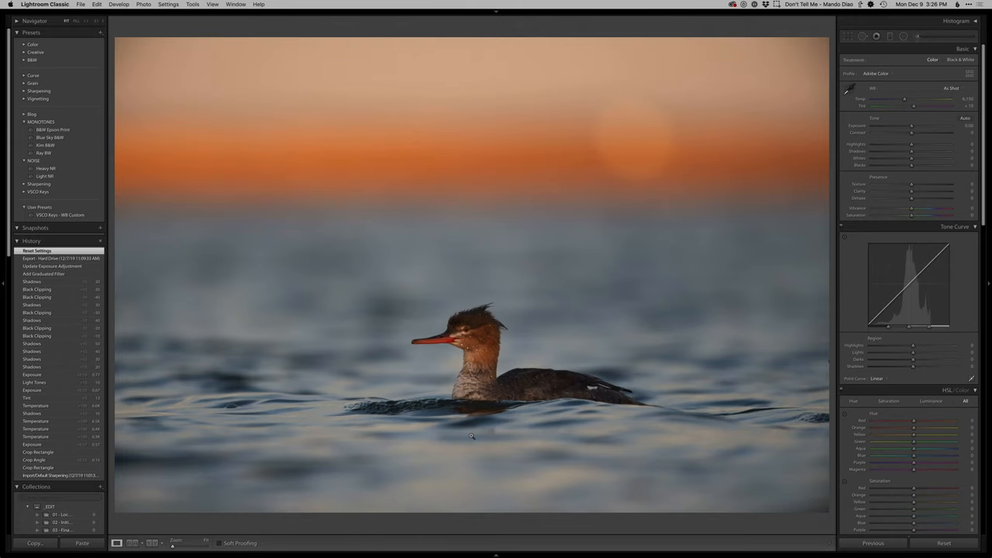
mouse_move(570, 303)
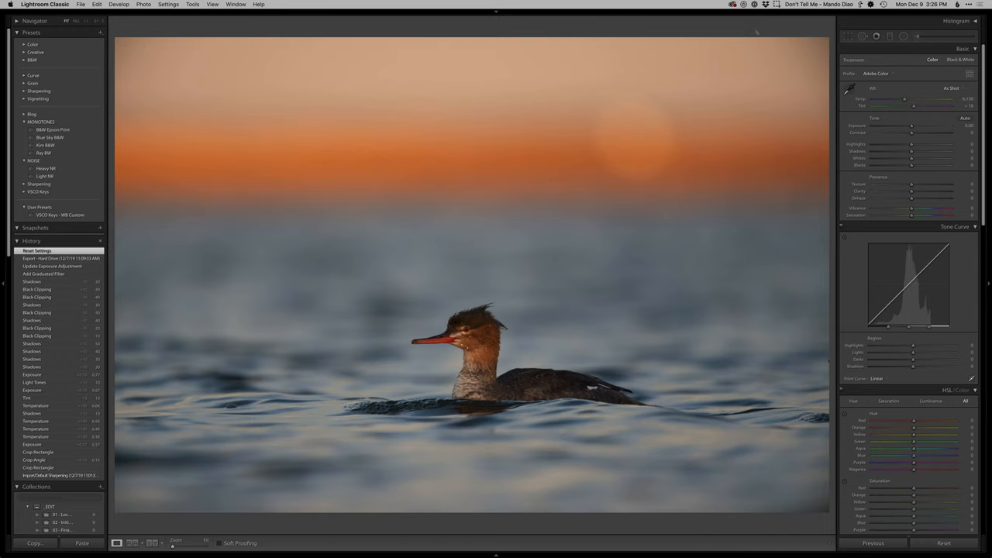
Straighten and crop the merganser photo with the Crop tool in Lightroom Classic
left_click(866, 36)
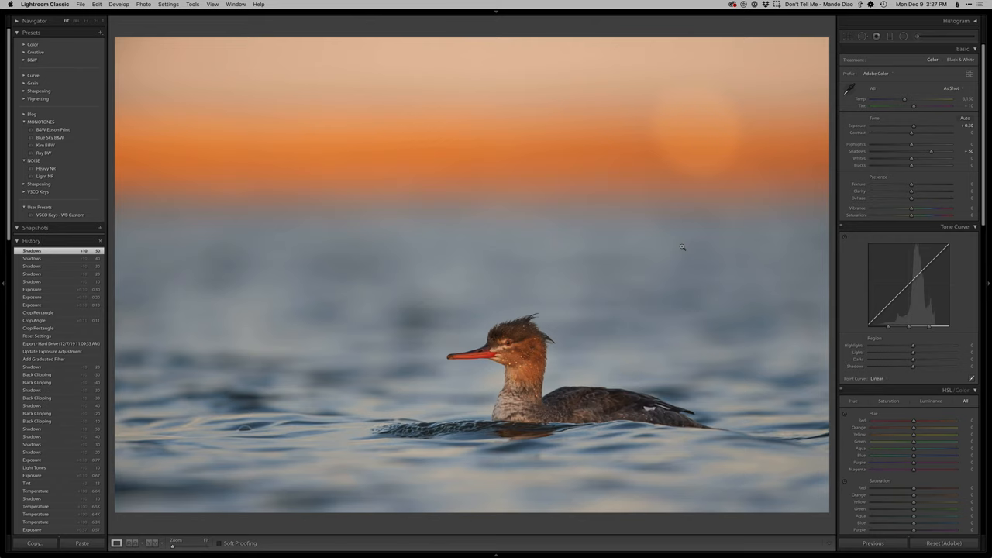
left_click_drag(914, 165, 903, 165)
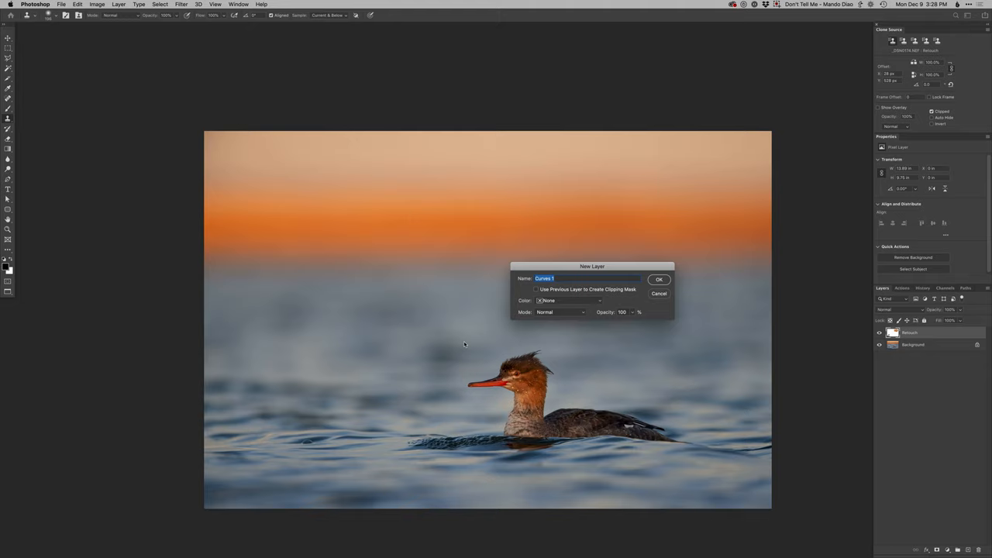
Confirm creating the Curves 1 adjustment layer with OK
left_click(659, 279)
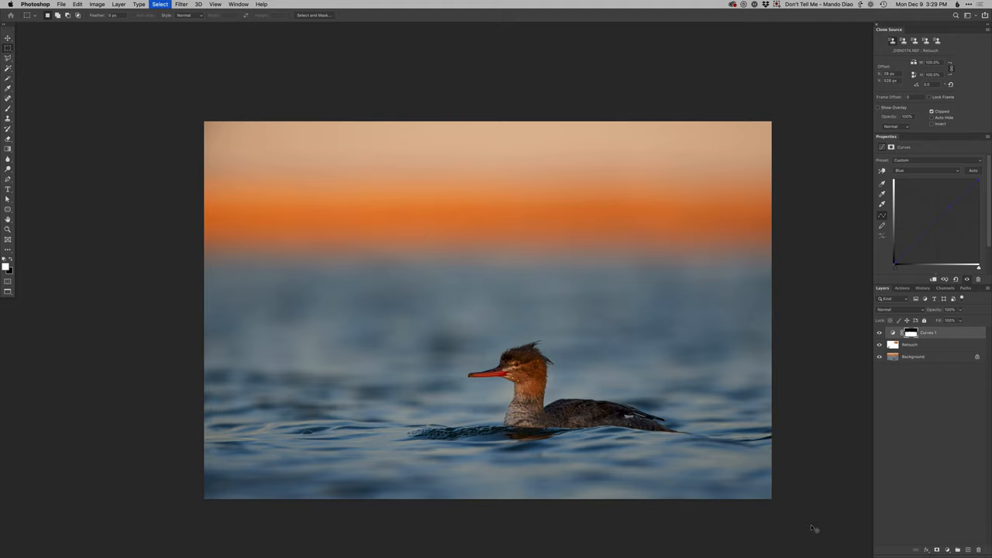
Paint black on the Curves 1 mask over the merganser's head and neck
left_click(912, 333)
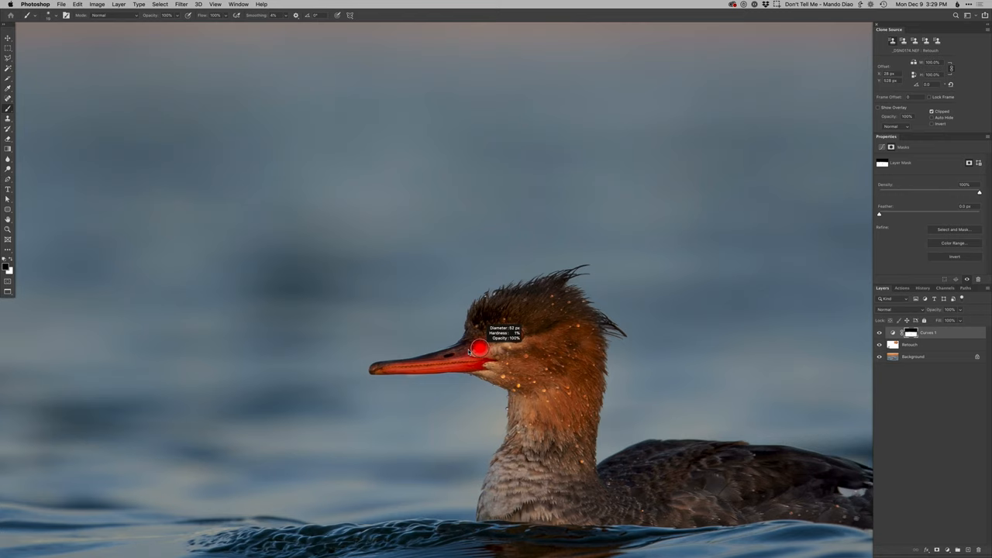
left_click_drag(481, 347, 585, 370)
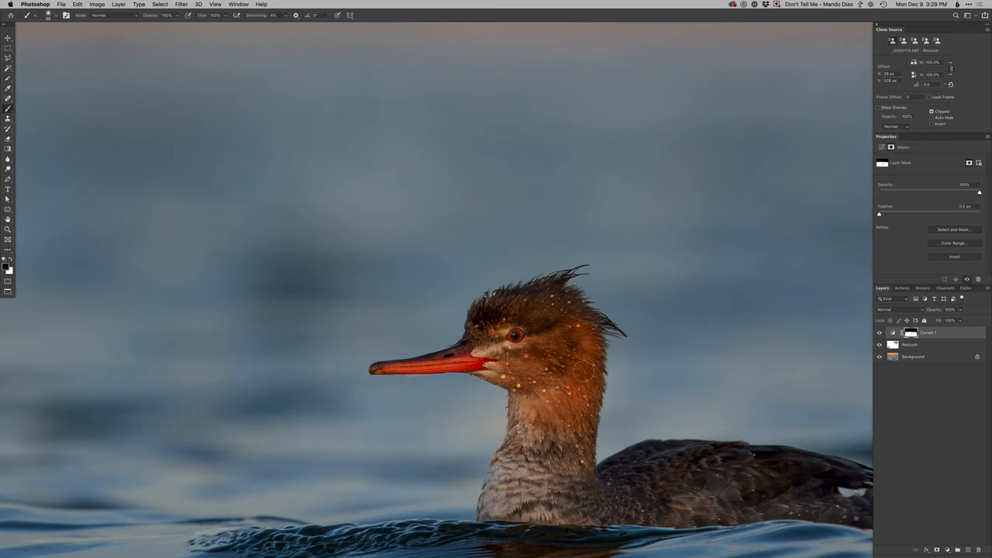
left_click(585, 372)
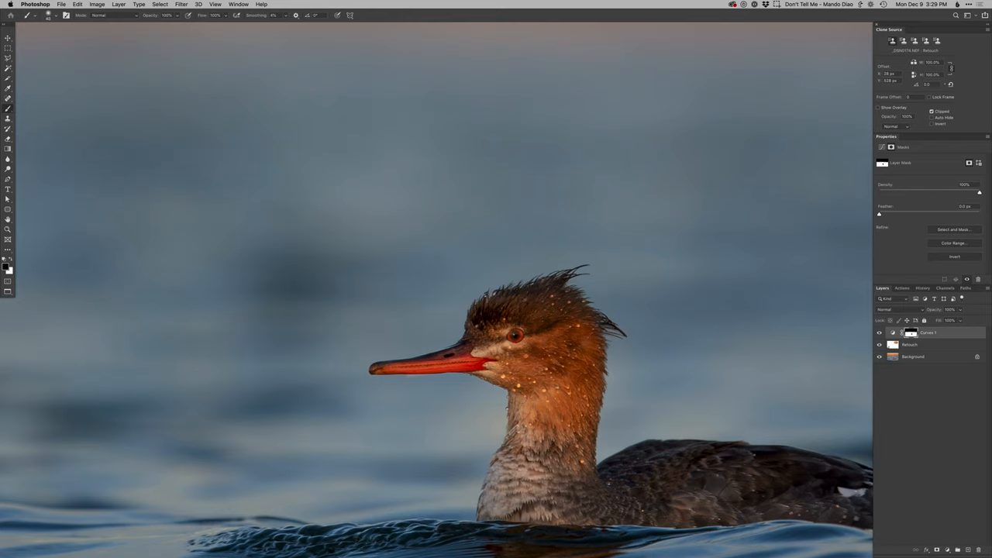